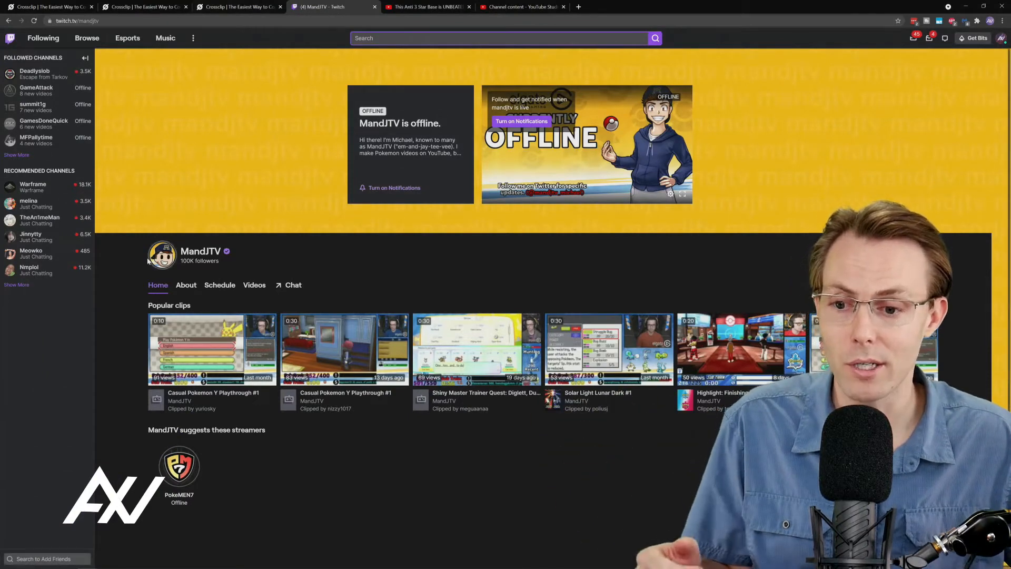
mouse_move(112, 255)
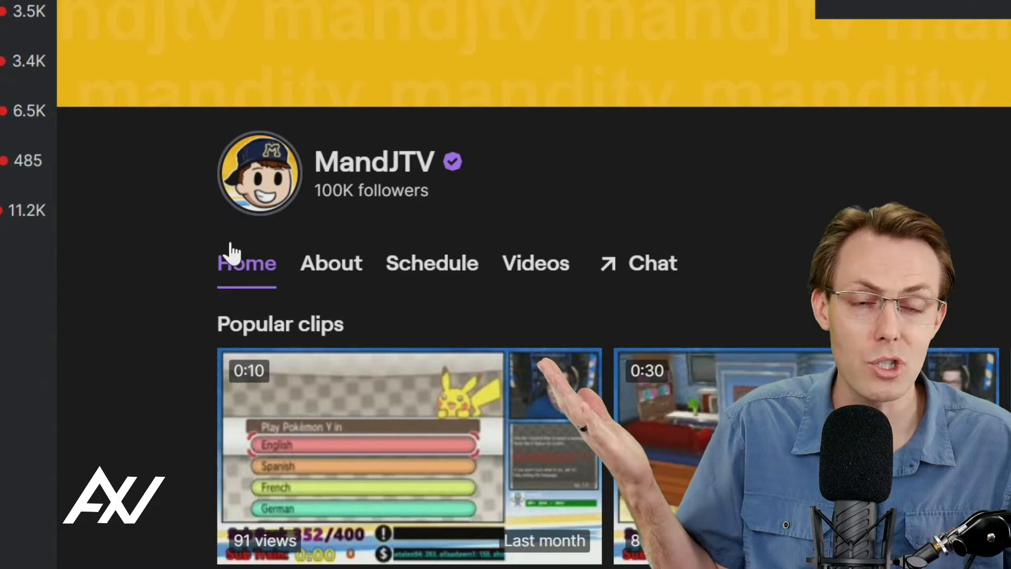
mouse_move(535, 271)
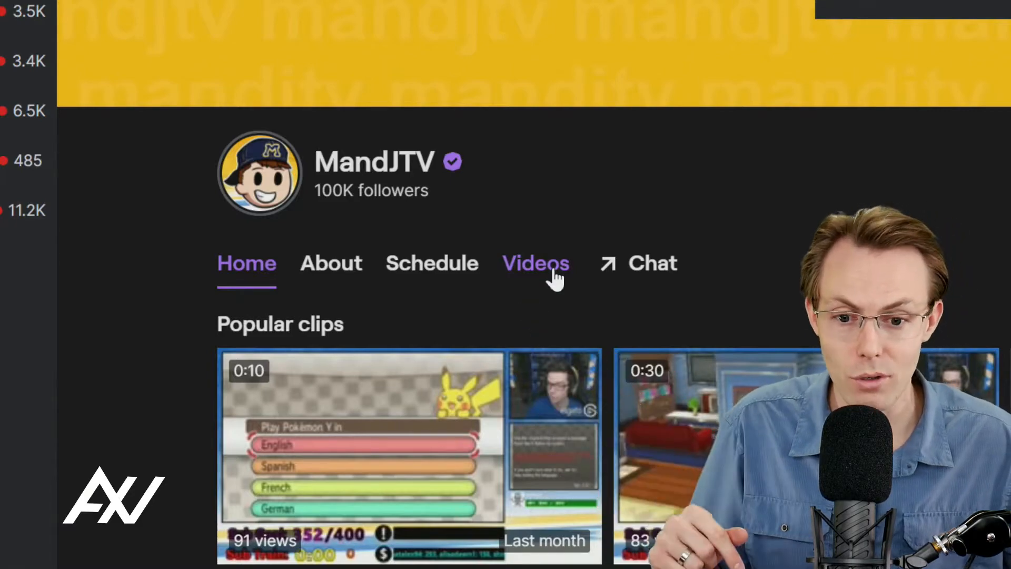
Show the MandJTV Videos page scrolled to the Casual Pokemon Y Playthrough collection.
click(535, 263)
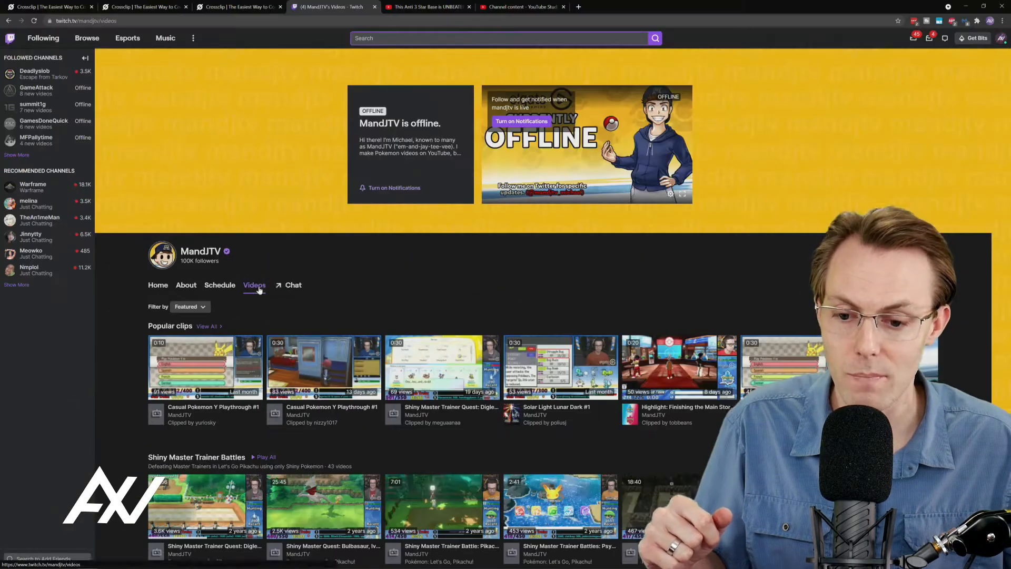
scroll(down, 3)
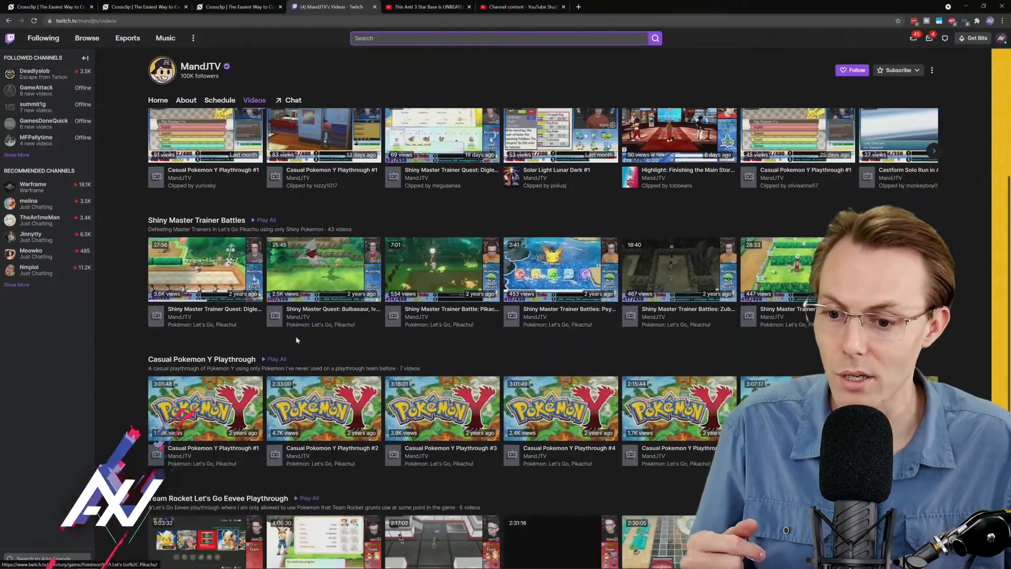
scroll(down, 3)
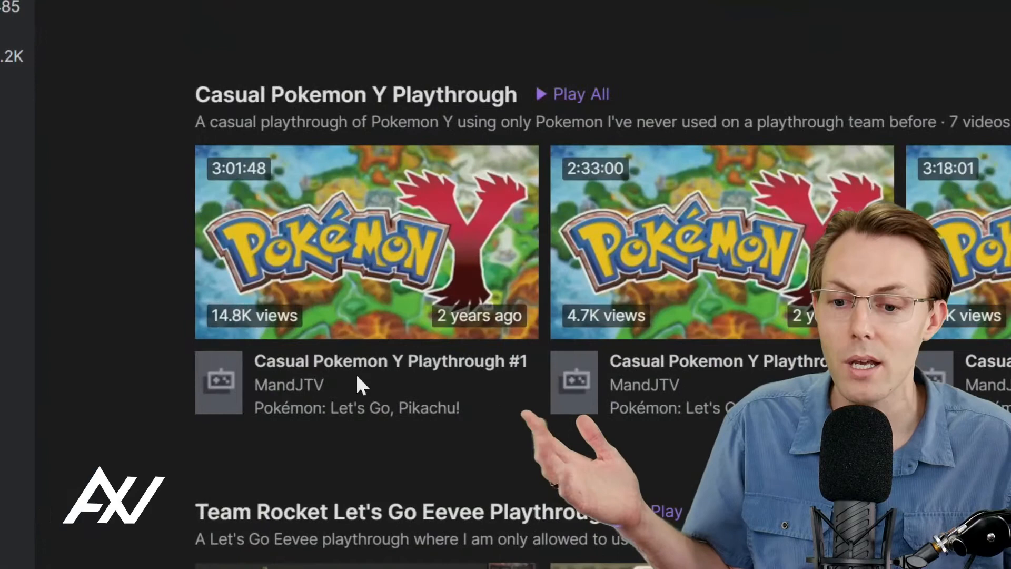
mouse_move(367, 371)
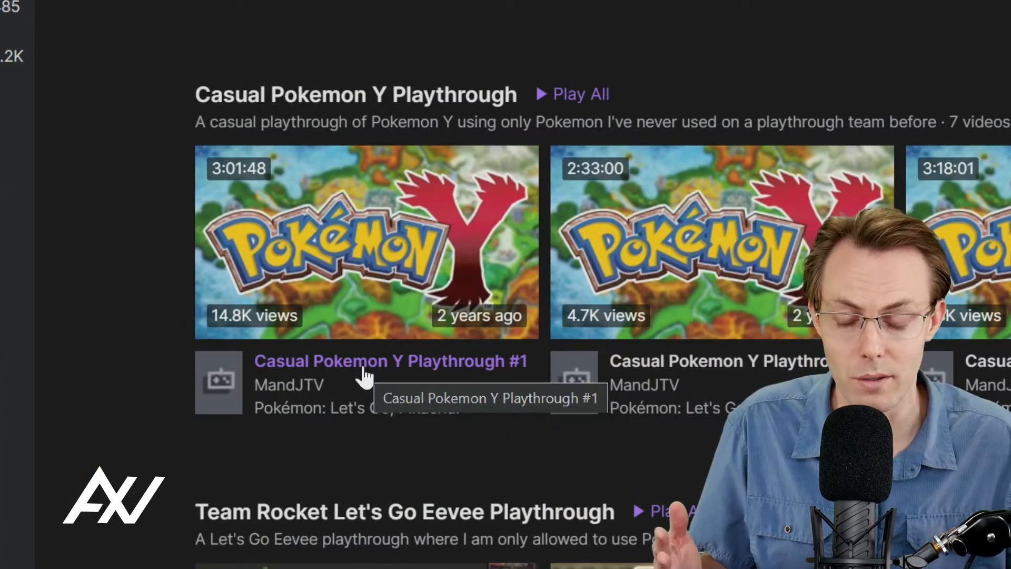
Play the Casual Pokemon Y Playthrough #1 broadcast and seek to a later moment.
click(389, 360)
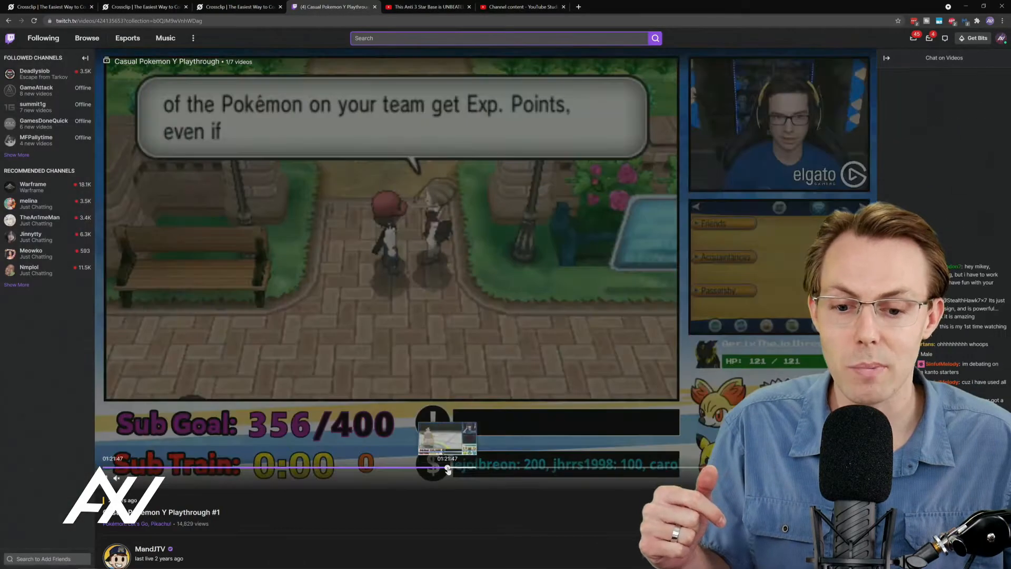
click(519, 469)
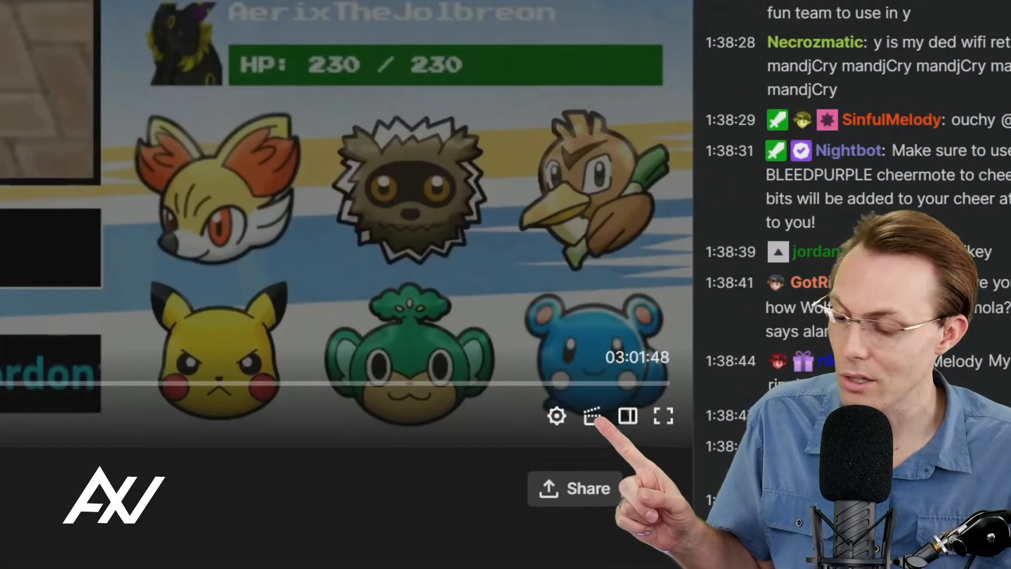
mouse_move(590, 415)
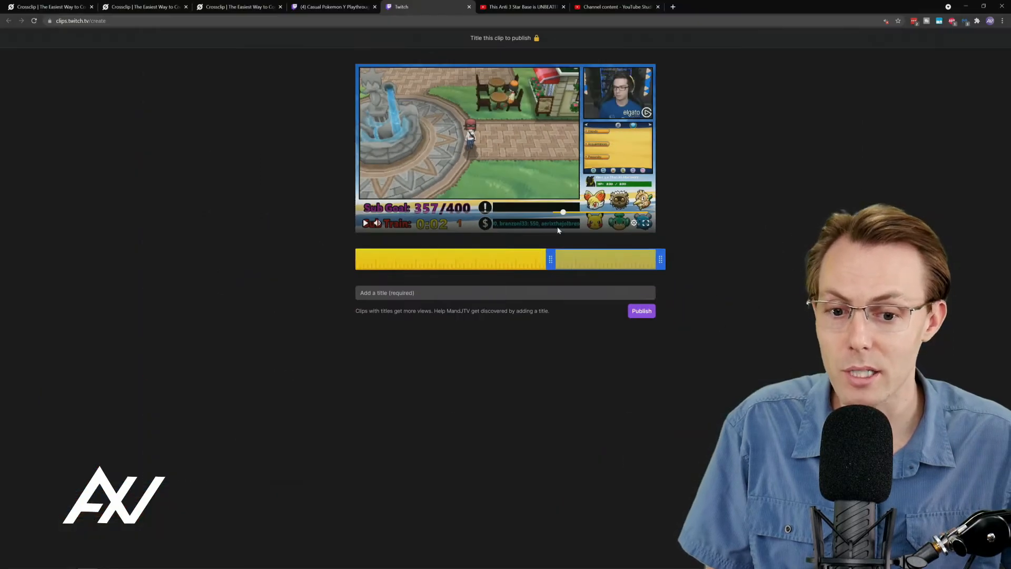
mouse_move(578, 224)
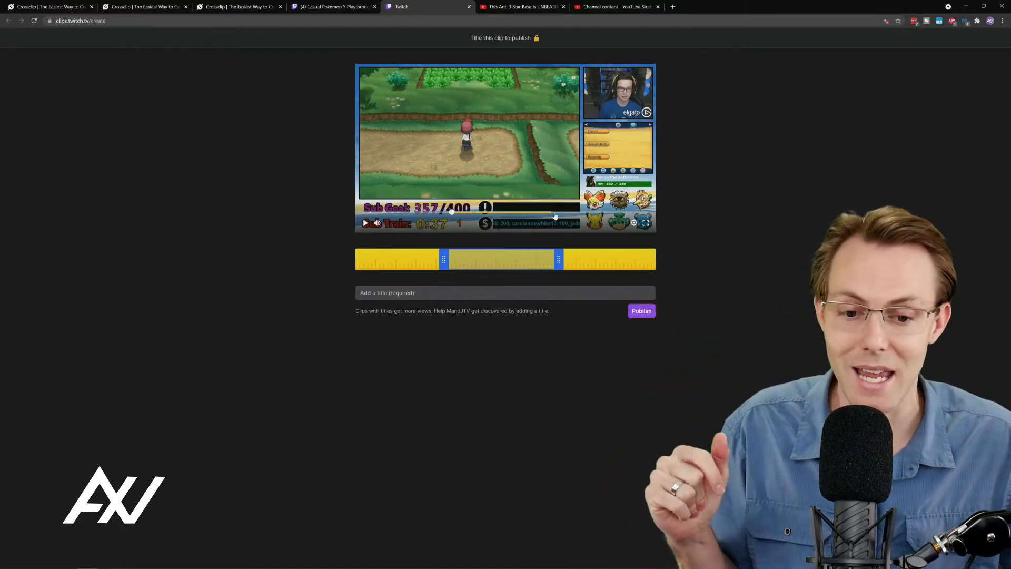
mouse_move(496, 264)
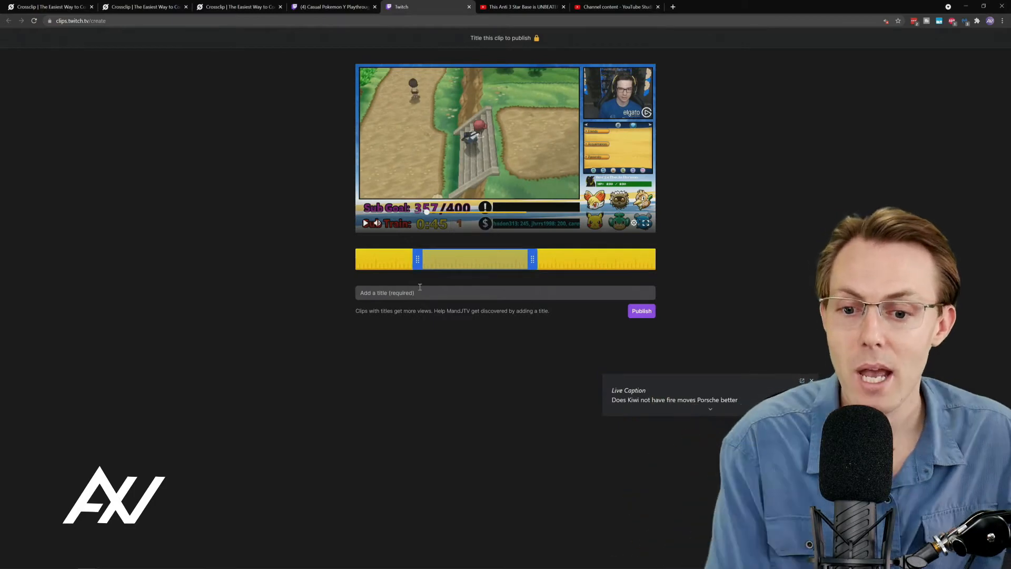
Title the clip 'Crossclip 1' and publish it.
text(Cross)
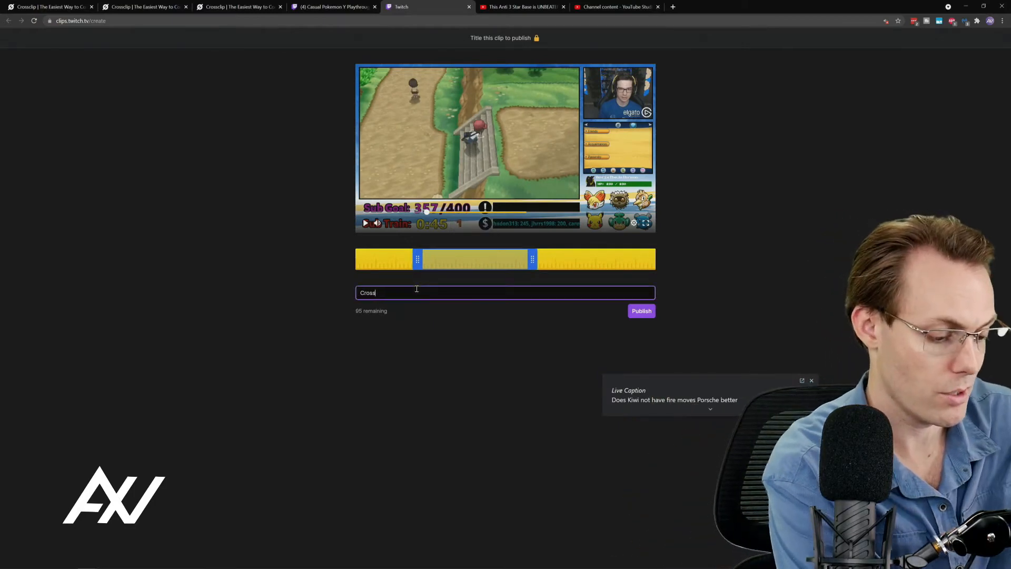
text(clip 1)
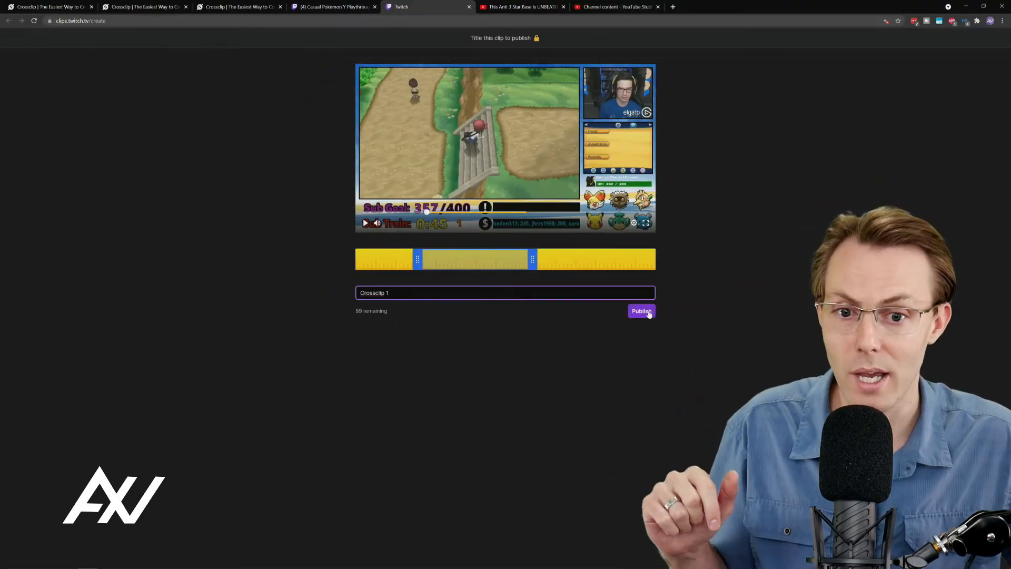
click(642, 310)
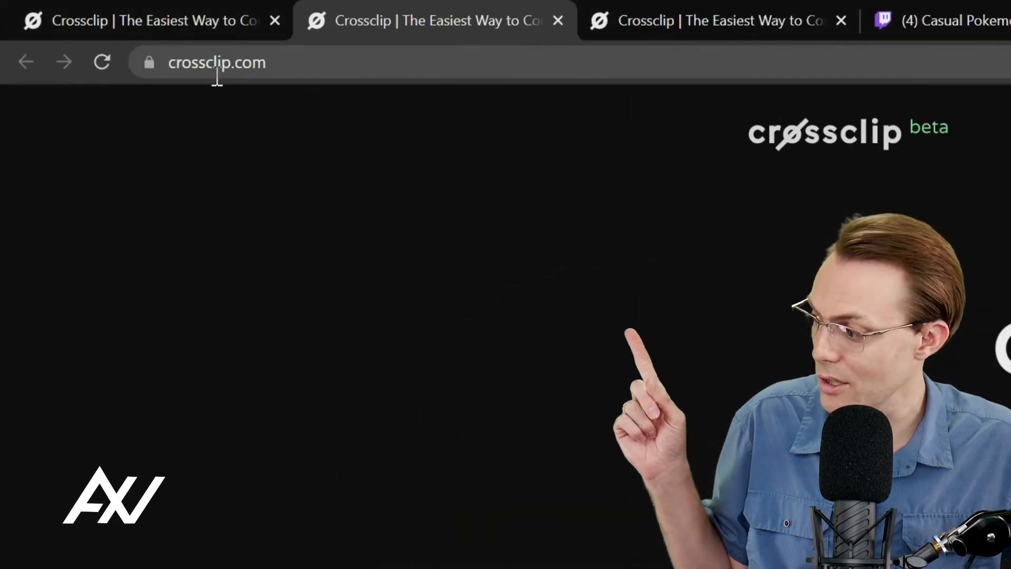
Paste the Twitch clip link into crossclip.com and fetch it into the New Clip editor.
click(226, 62)
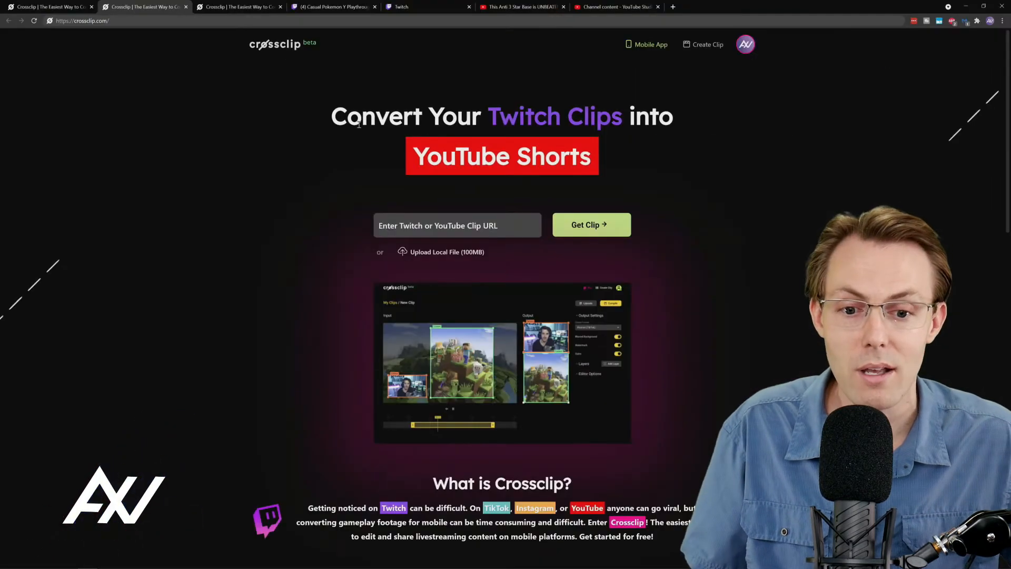
scroll(up, 3)
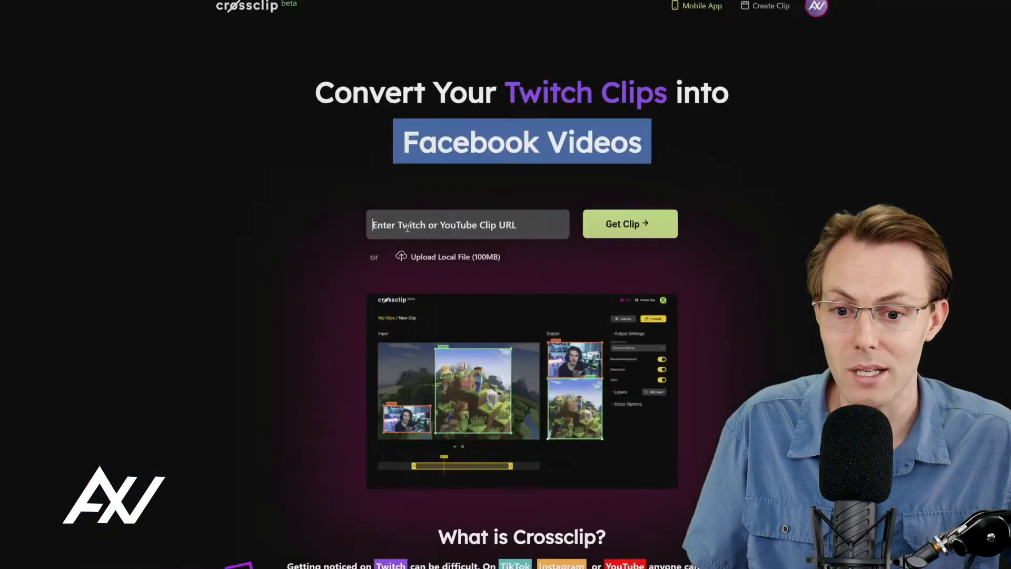
right_click(467, 225)
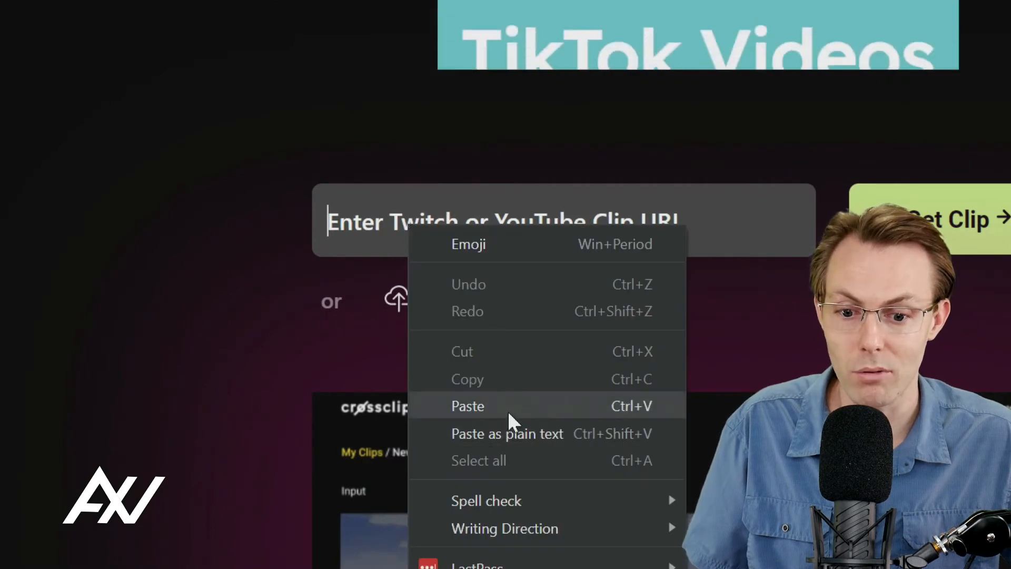
click(468, 406)
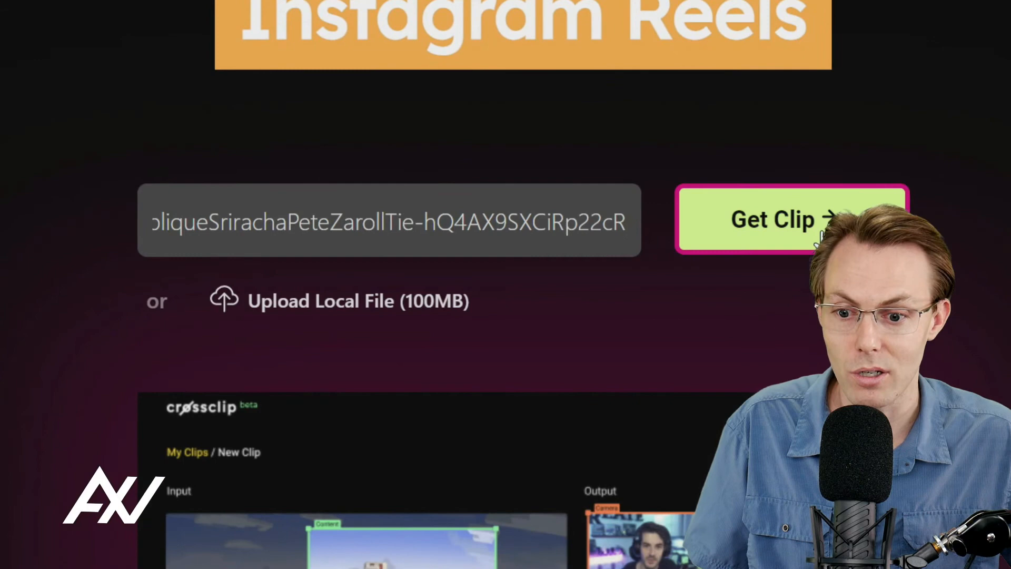
click(772, 219)
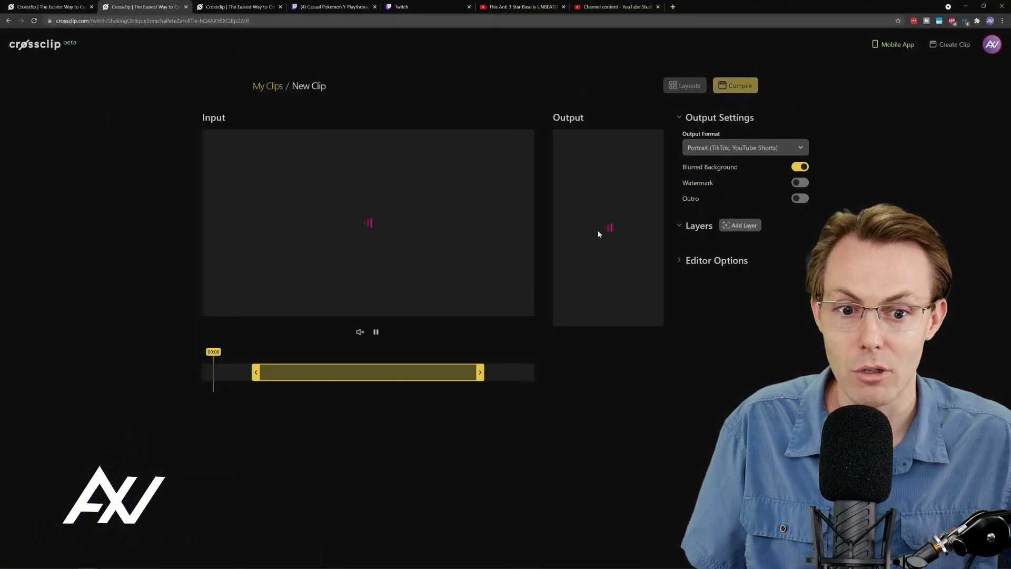